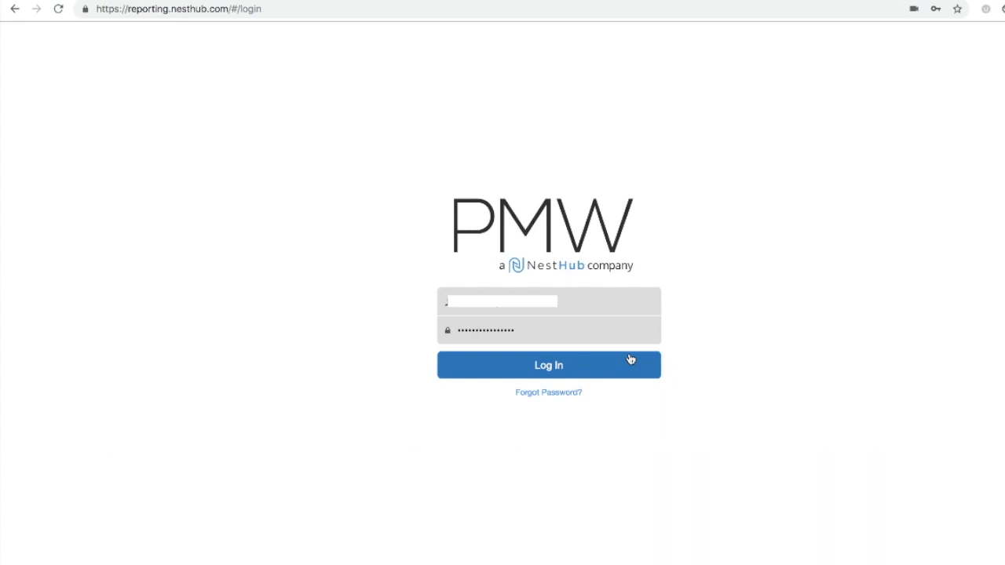
Sign in to the PMW Reporting account so the dashboard loads
click(547, 364)
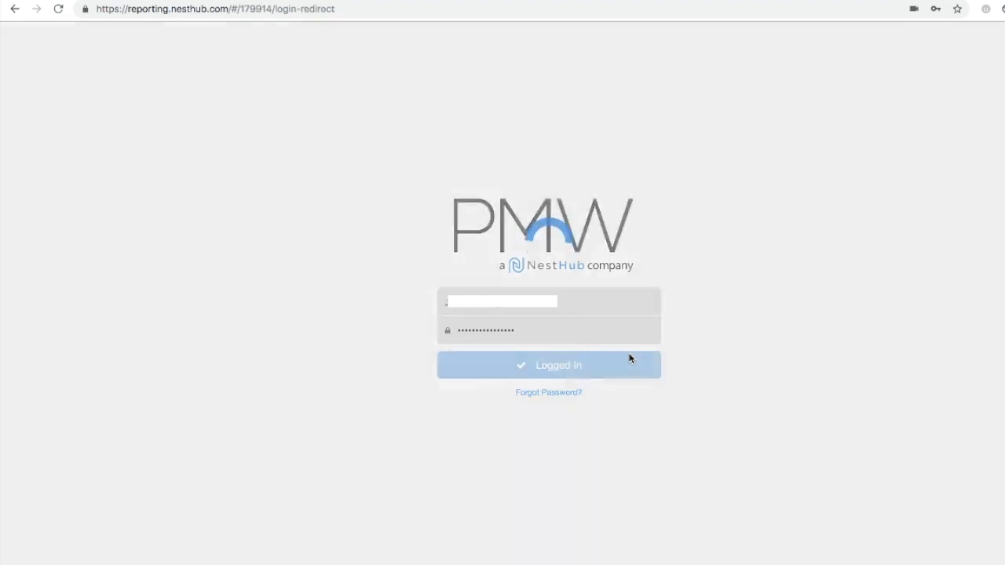
click(547, 364)
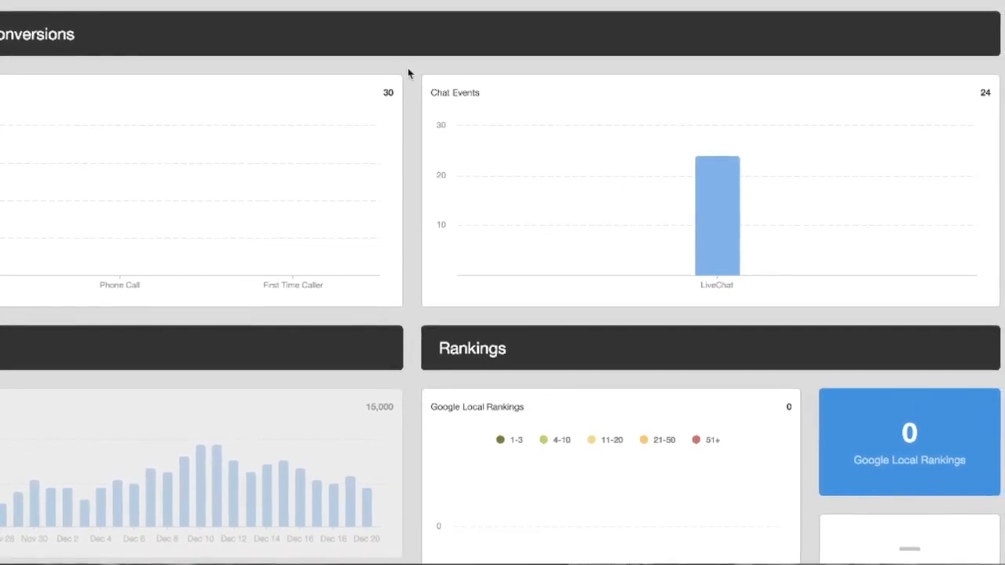
mouse_move(129, 275)
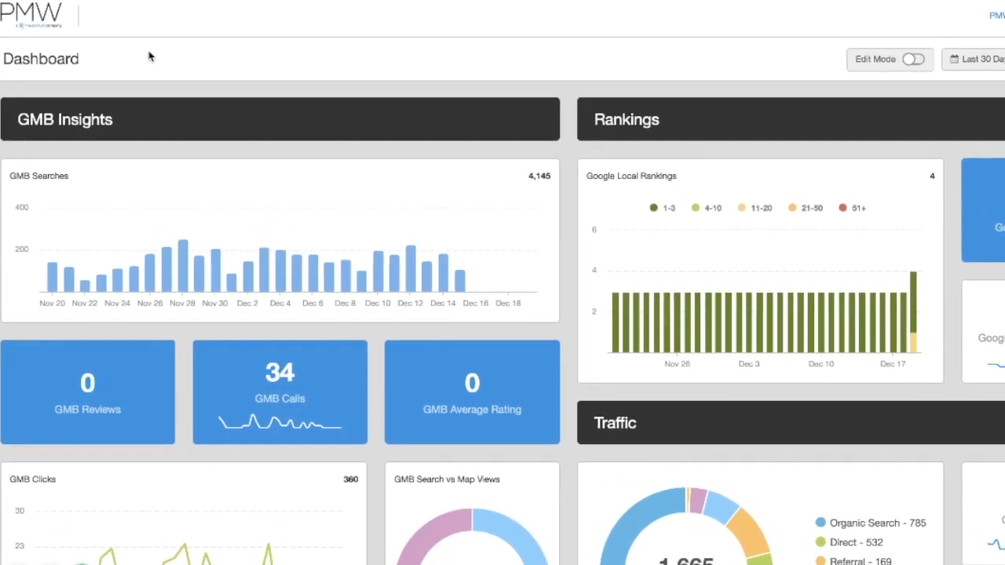
mouse_move(131, 248)
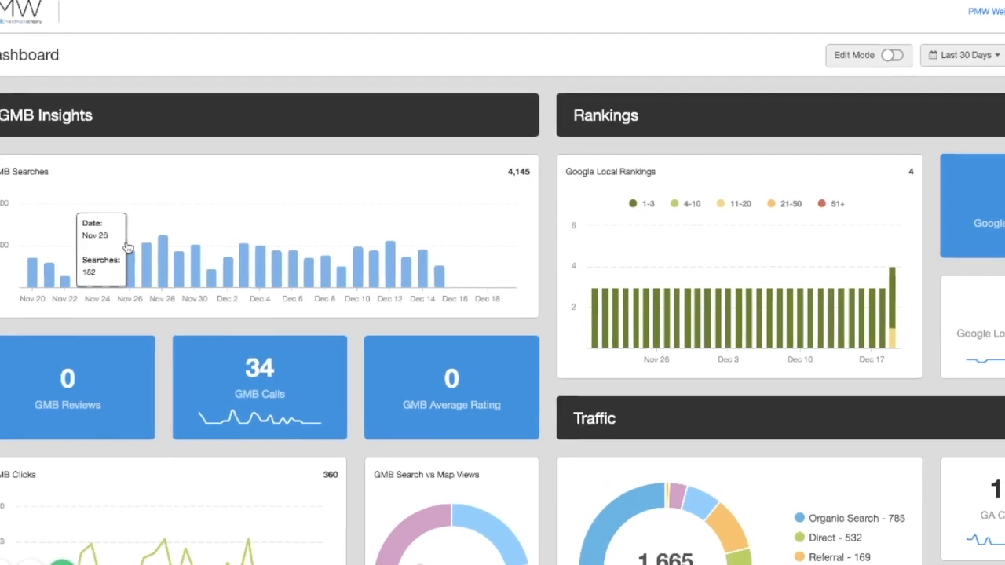
Scroll the Dashboard to review GMB Insights, Rankings and Traffic summaries
scroll(down, 3)
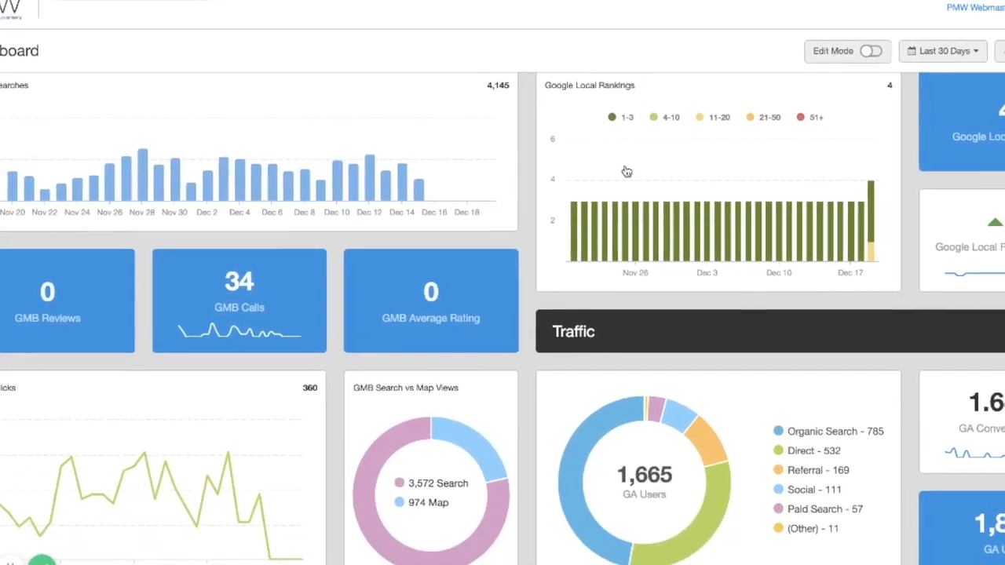
scroll(down, 3)
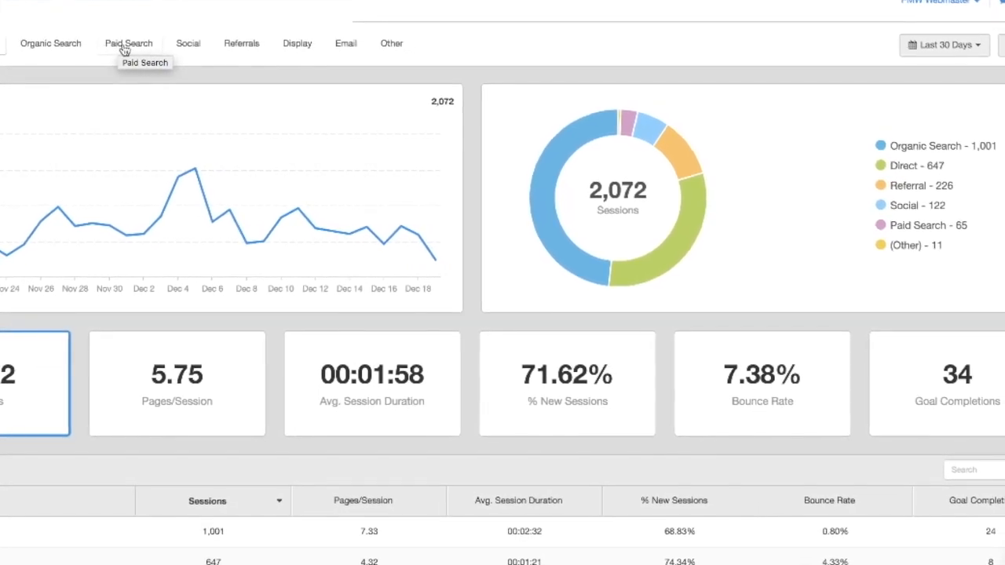
mouse_move(169, 40)
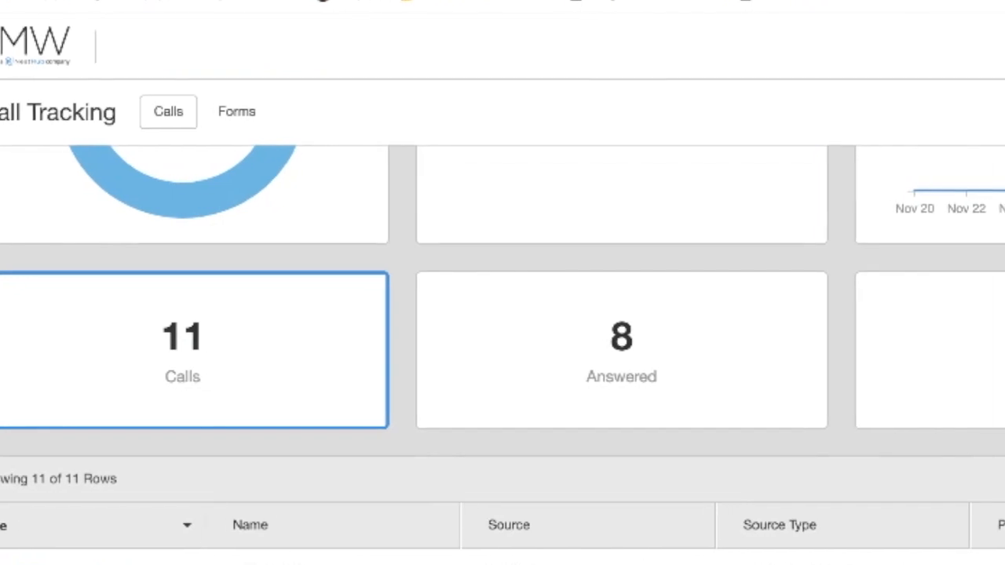
Scroll the Call Tracking table right to reveal missed calls and caller names
scroll(right, 3)
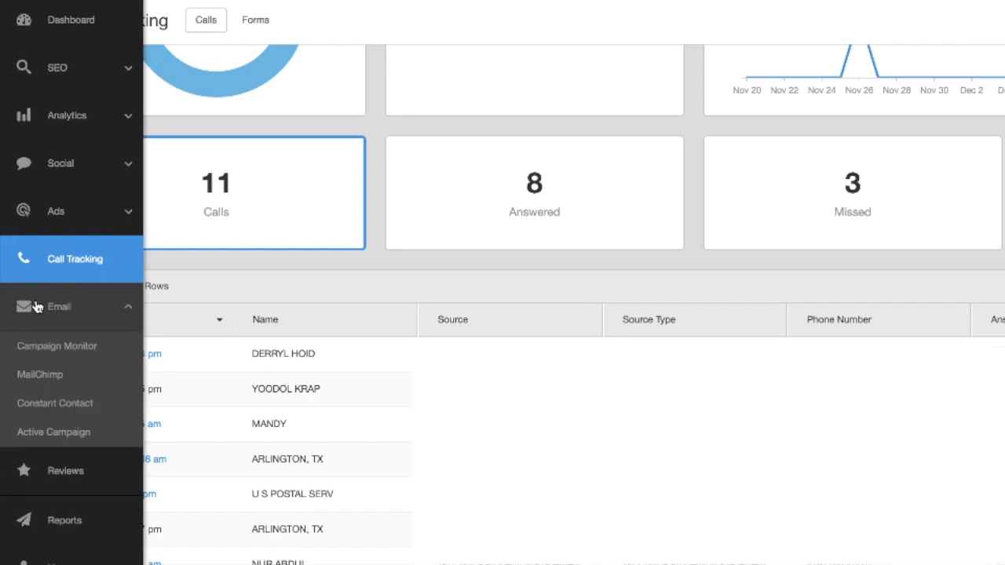
Scroll down to reveal more rows of the call list
scroll(down, 3)
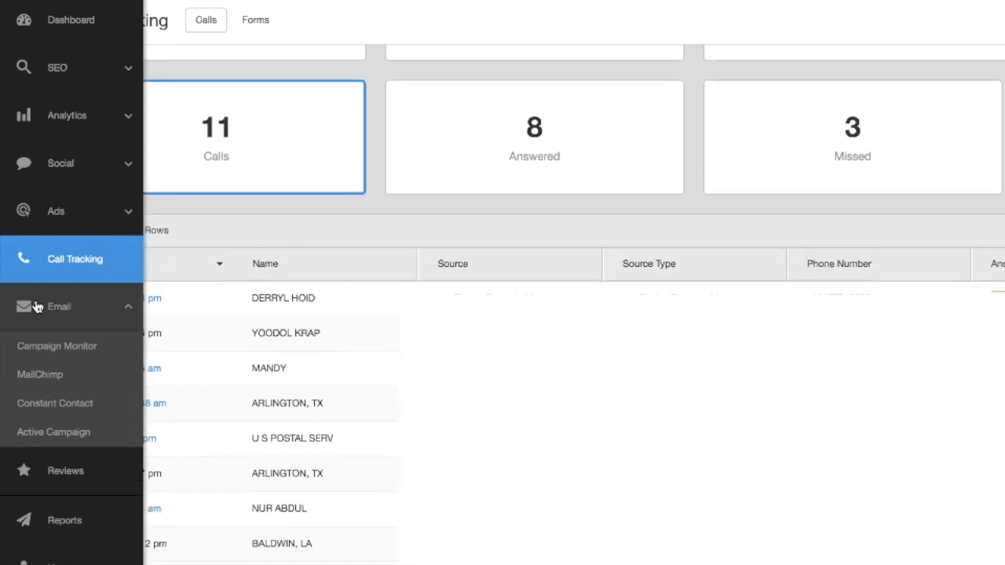